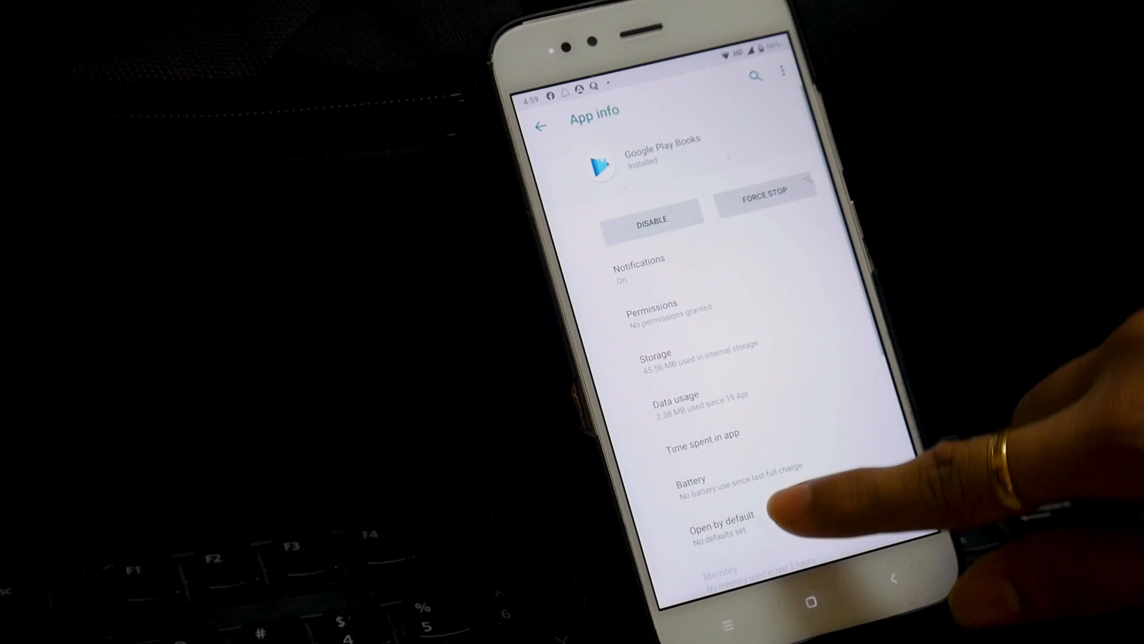
Step: Find com.google.android.apps.books in the Uptodown result, then begin 'pm uninstall -k --user 0' in the adb shell
{"action": "scroll", "scroll_direction": "down", "scroll_amount": 3}
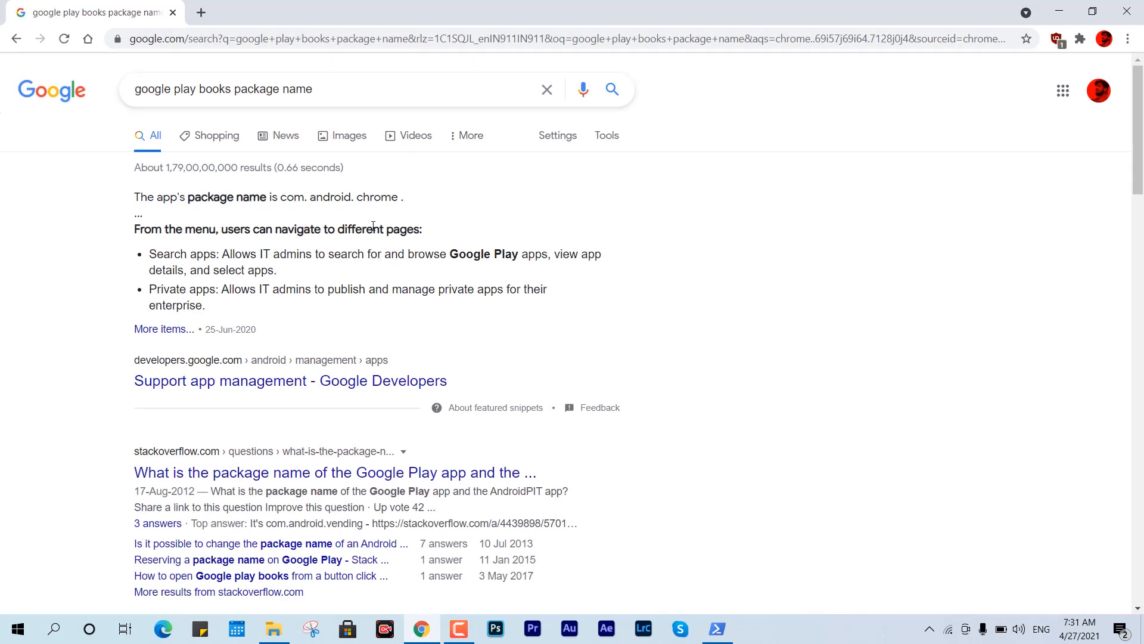
{"action": "scroll", "scroll_direction": "down", "scroll_amount": 3}
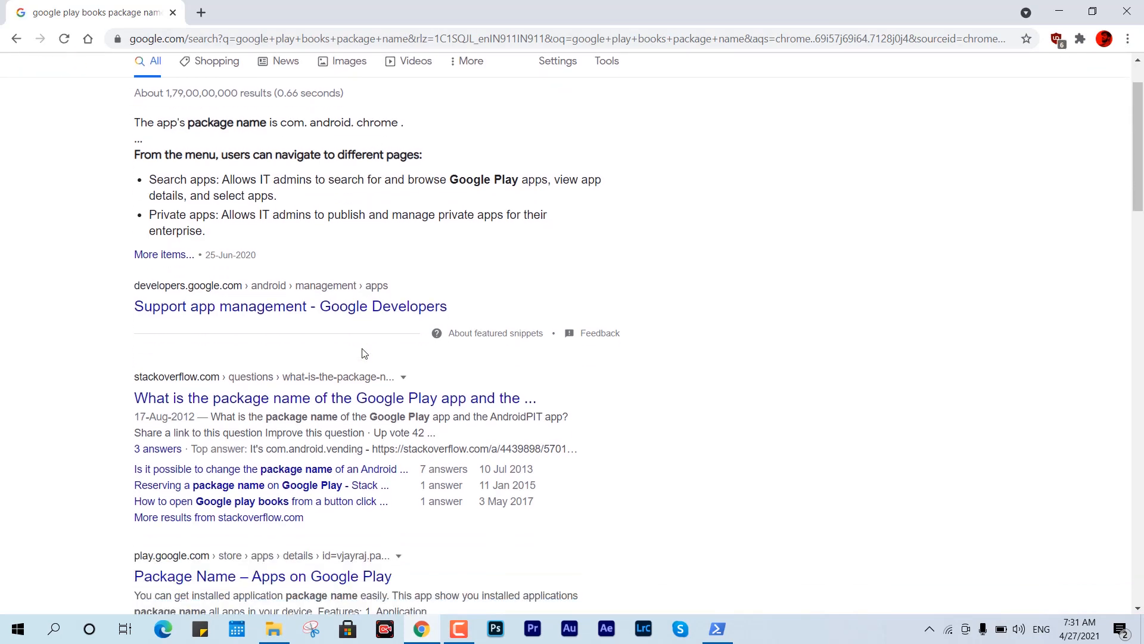
{"action": "scroll", "scroll_direction": "down", "scroll_amount": 3}
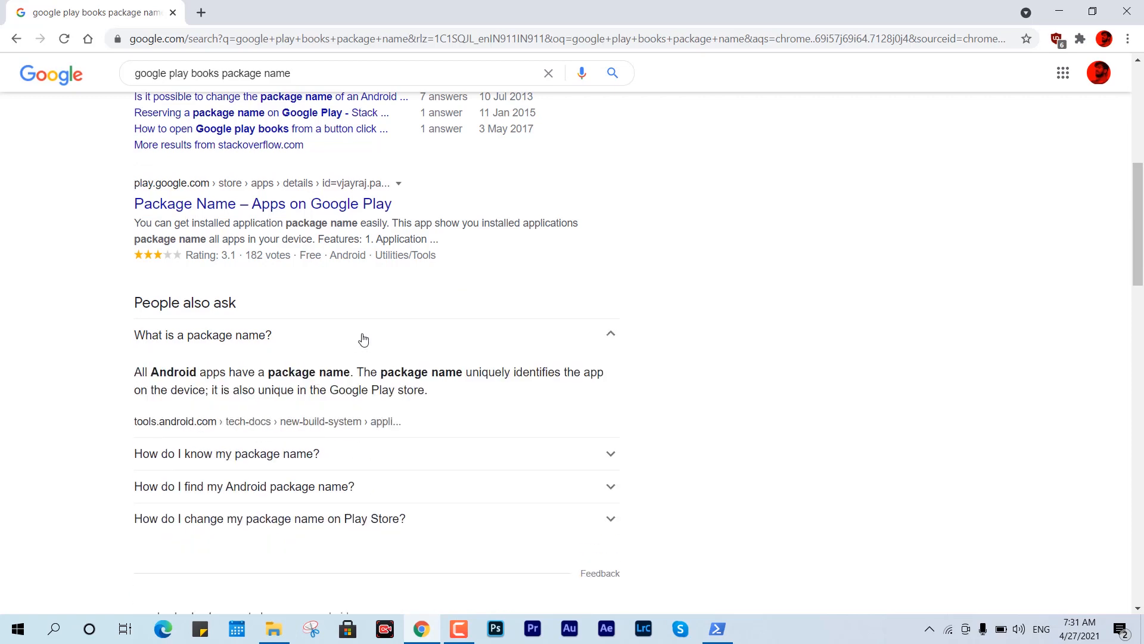
{"action": "scroll", "scroll_direction": "down", "scroll_amount": 3}
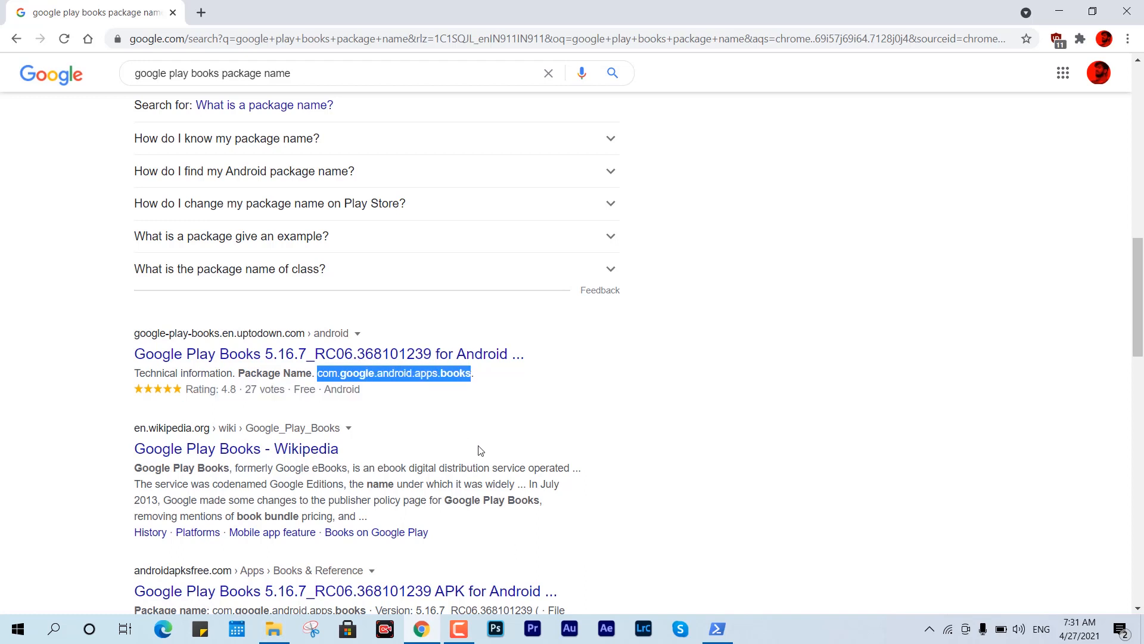
{"action": "mouse_move", "coordinate": [655, 635]}
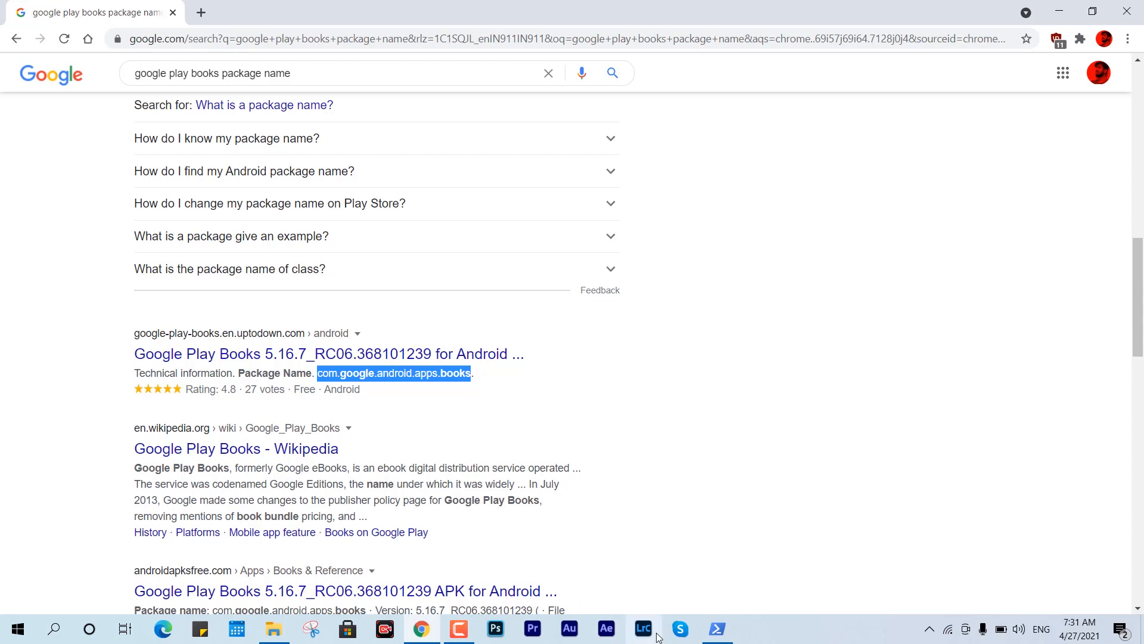
{"action": "left_click", "coordinate": [716, 628]}
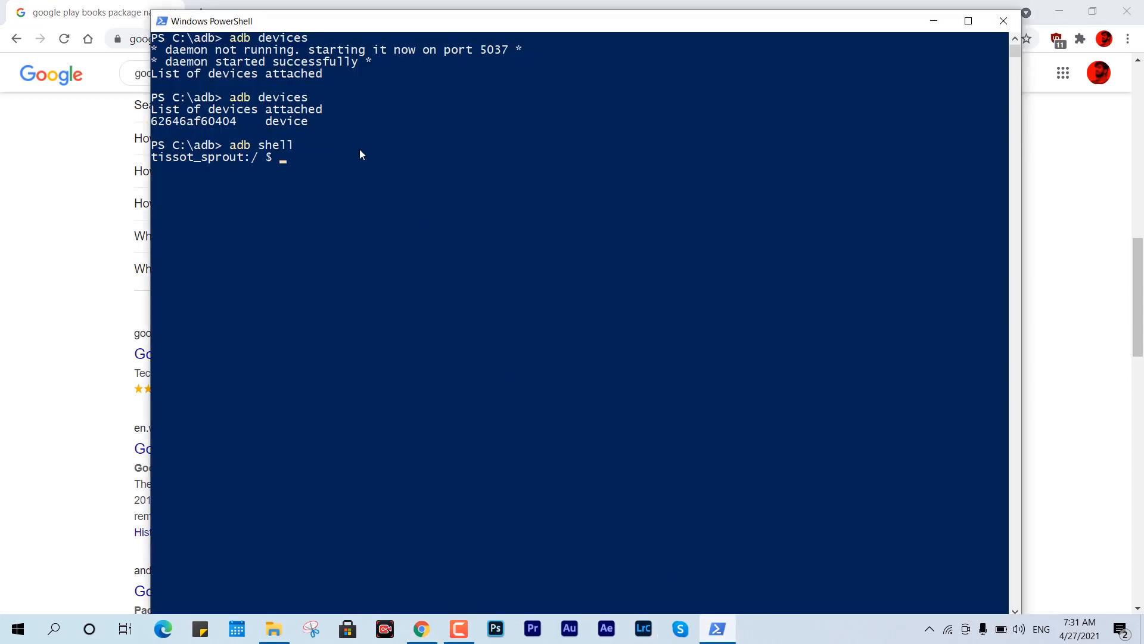
{"action": "type", "text": "pm uninstall -k --user 0"}
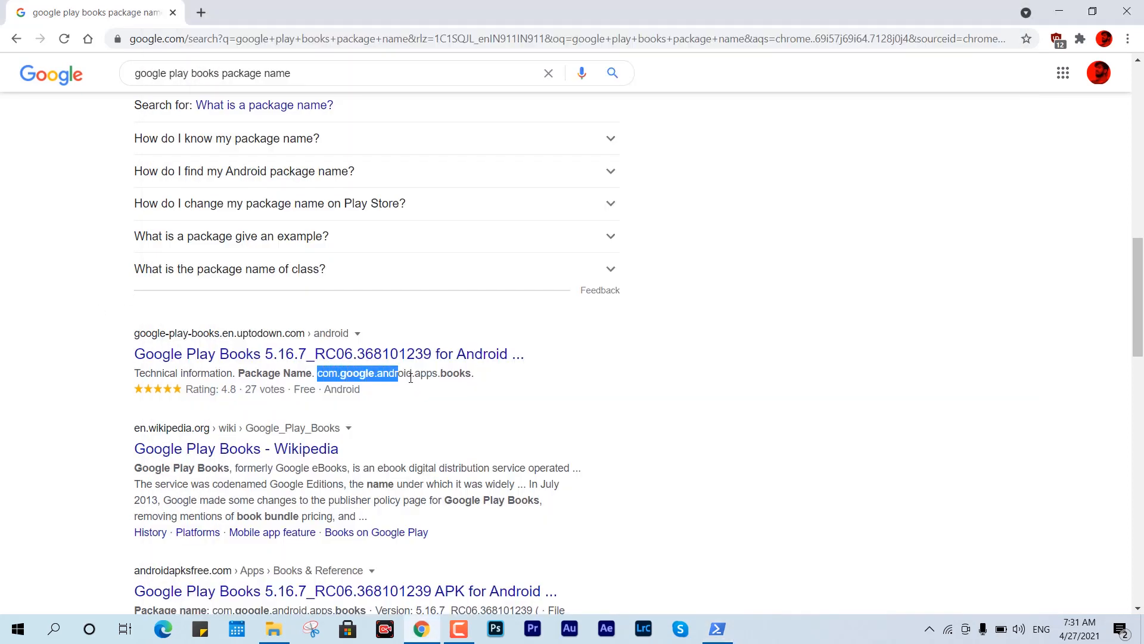
Step: Copy com.google.android.apps.books from the search result and return to the adb PowerShell window
{"action": "right_click", "coordinate": [394, 373]}
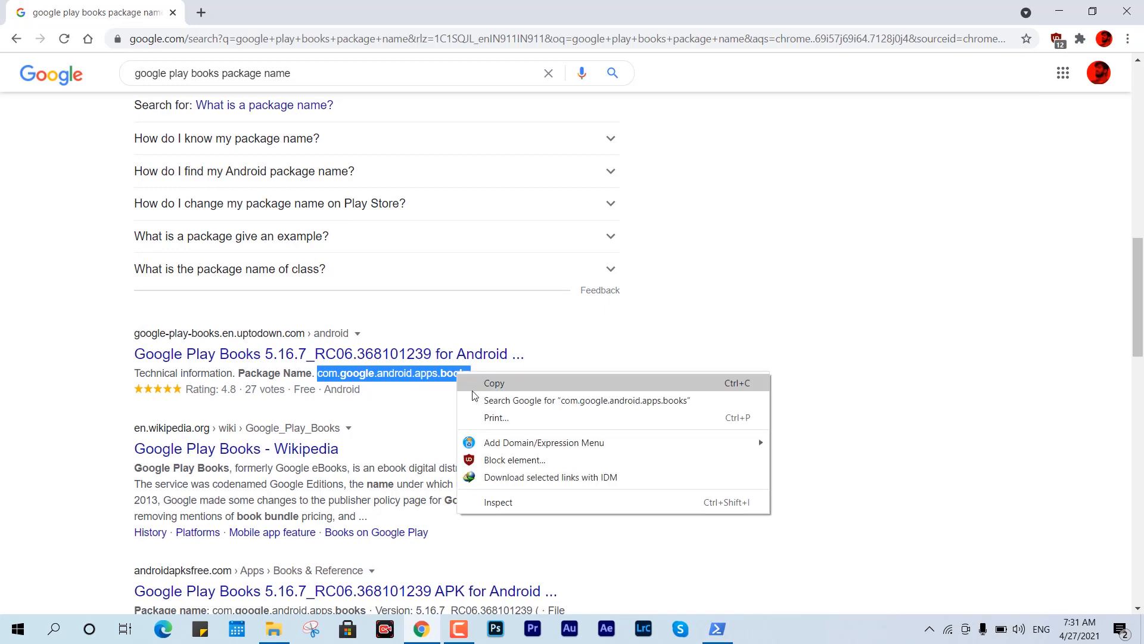
{"action": "left_click", "coordinate": [493, 383]}
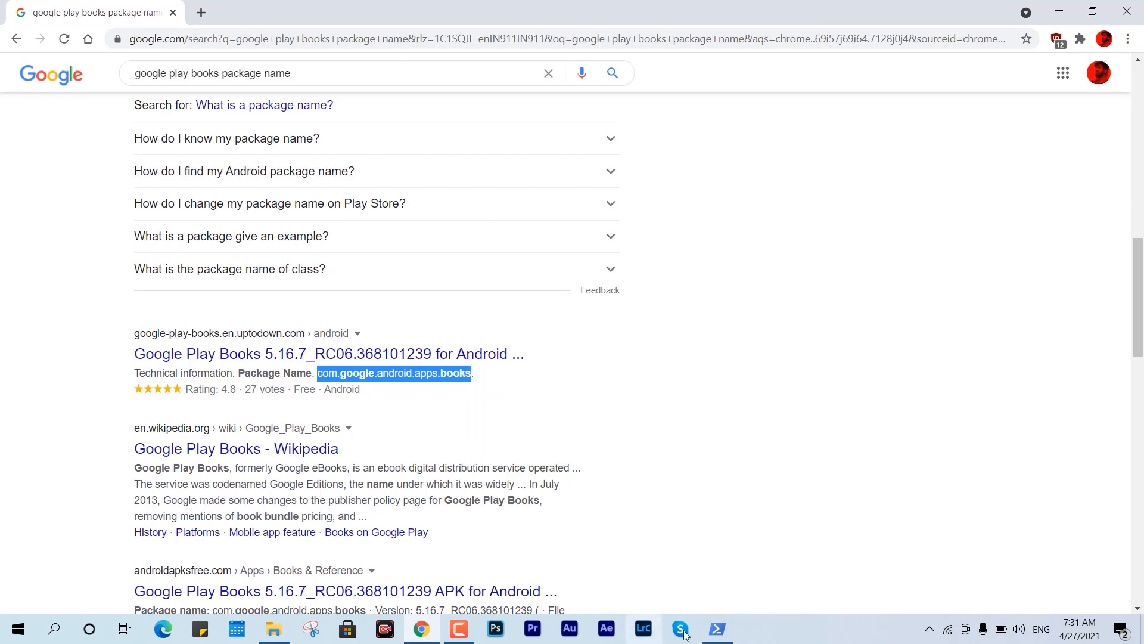
{"action": "left_click", "coordinate": [717, 629]}
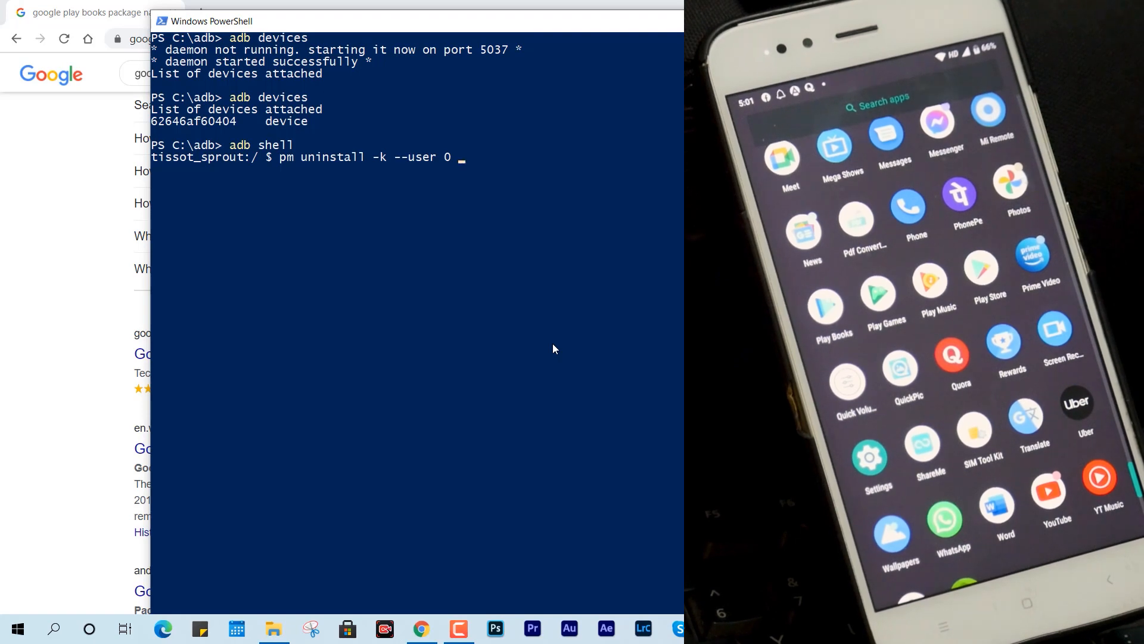
Step: Run 'pm uninstall -k --user 0 com.google.android.apps.books' in the adb shell, returning Success
{"action": "type", "text": "com.google.android.apps.books"}
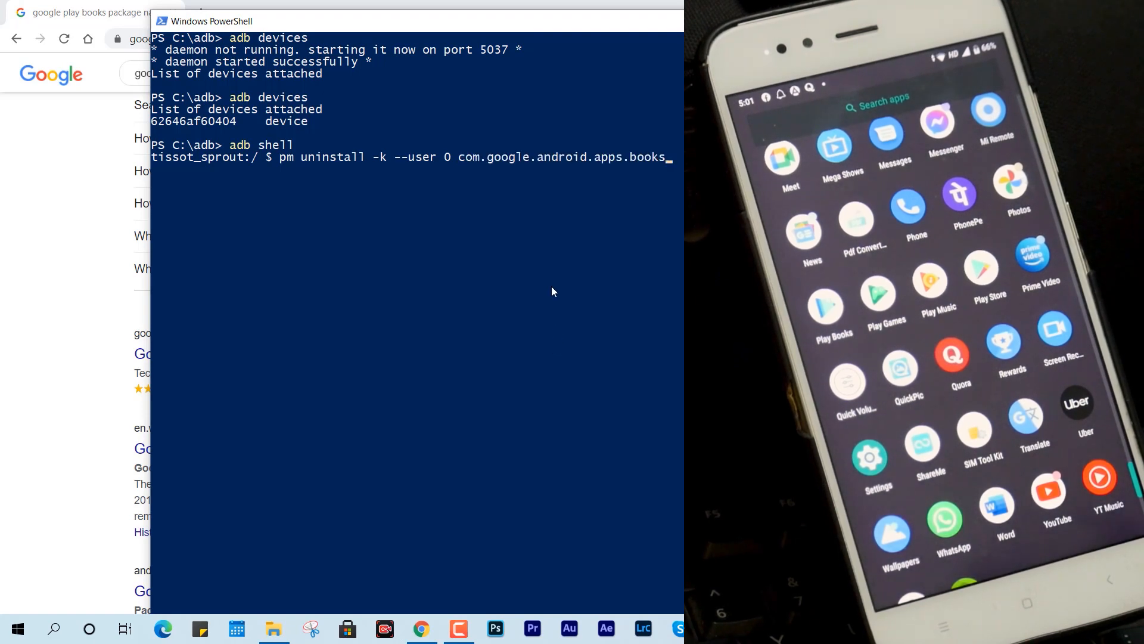
{"action": "key", "text": "Return"}
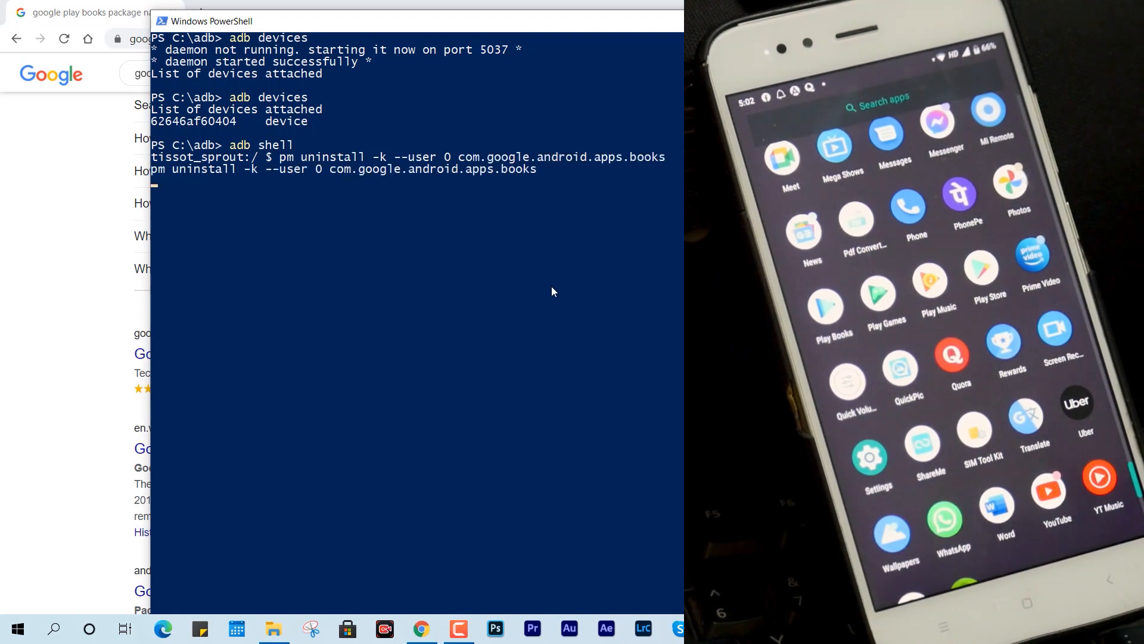
{"action": "key", "text": "Return"}
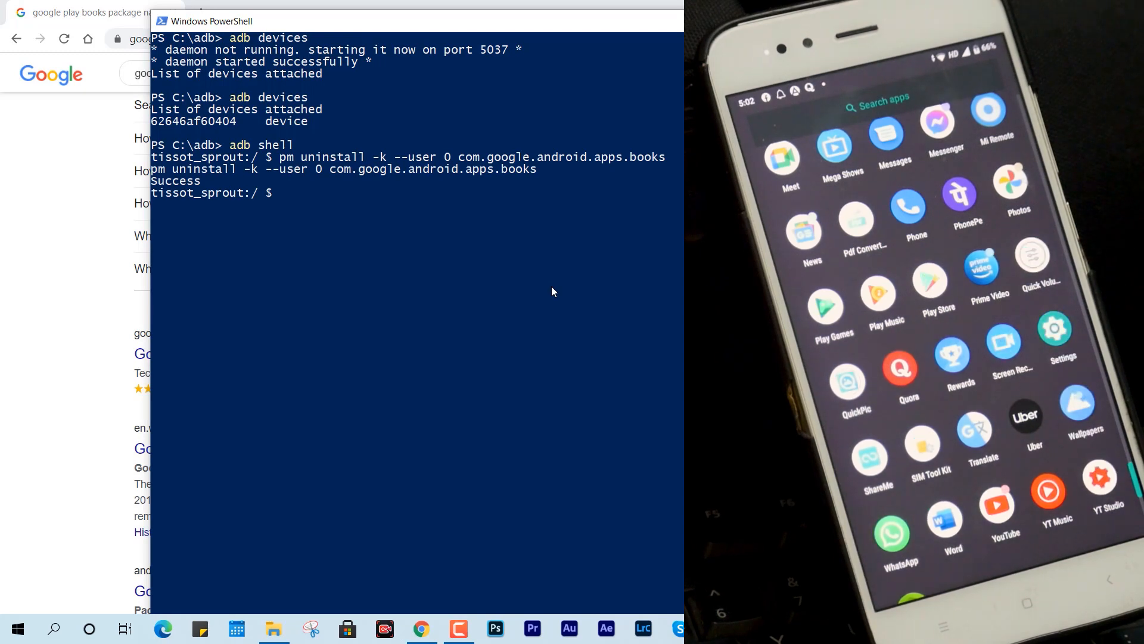